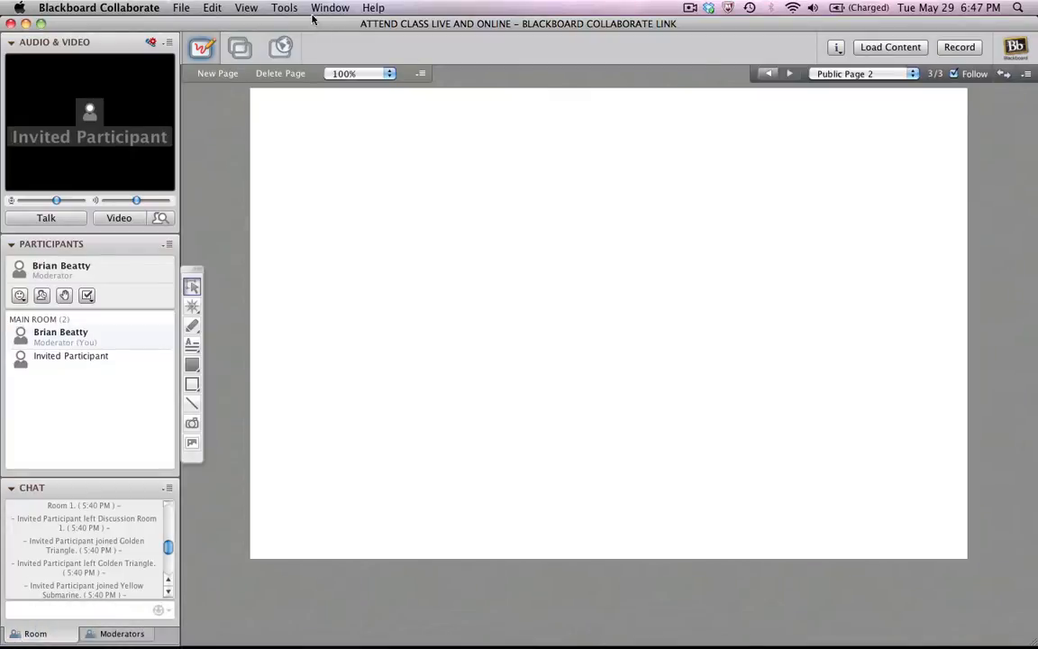
Reach Start Sharing under Tools > Application Sharing to begin a screen share.
click(284, 7)
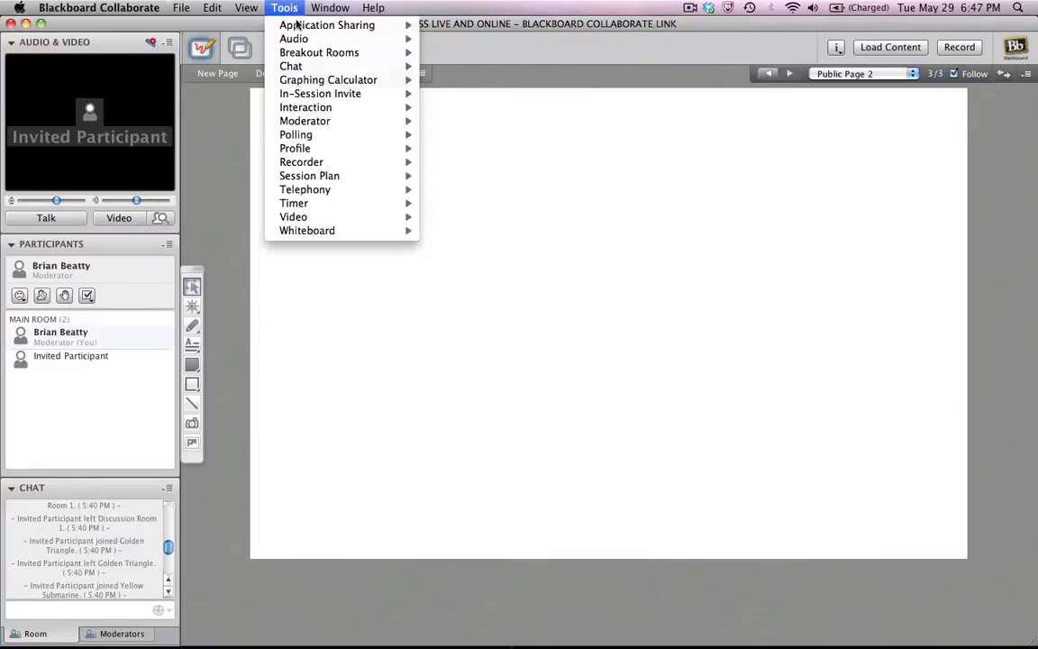
click(327, 25)
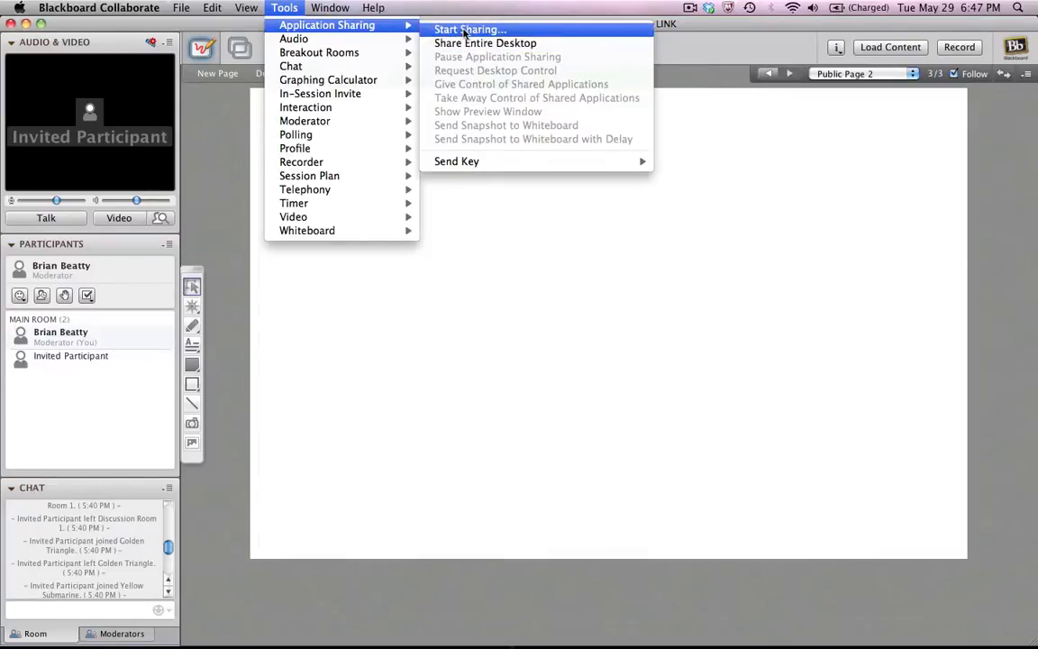
mouse_move(485, 43)
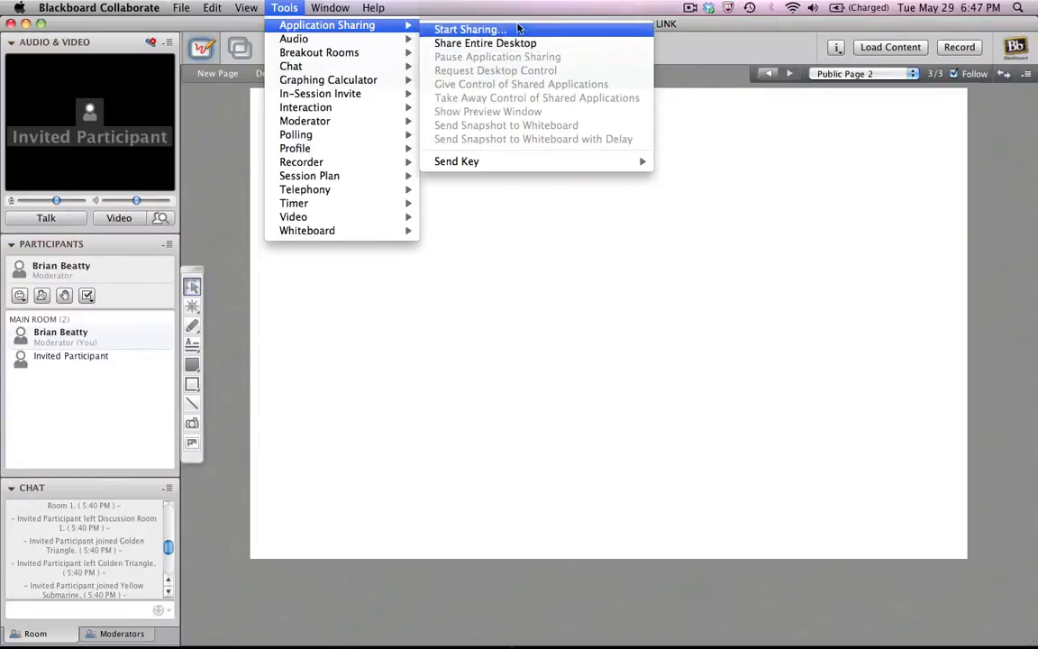
click(468, 29)
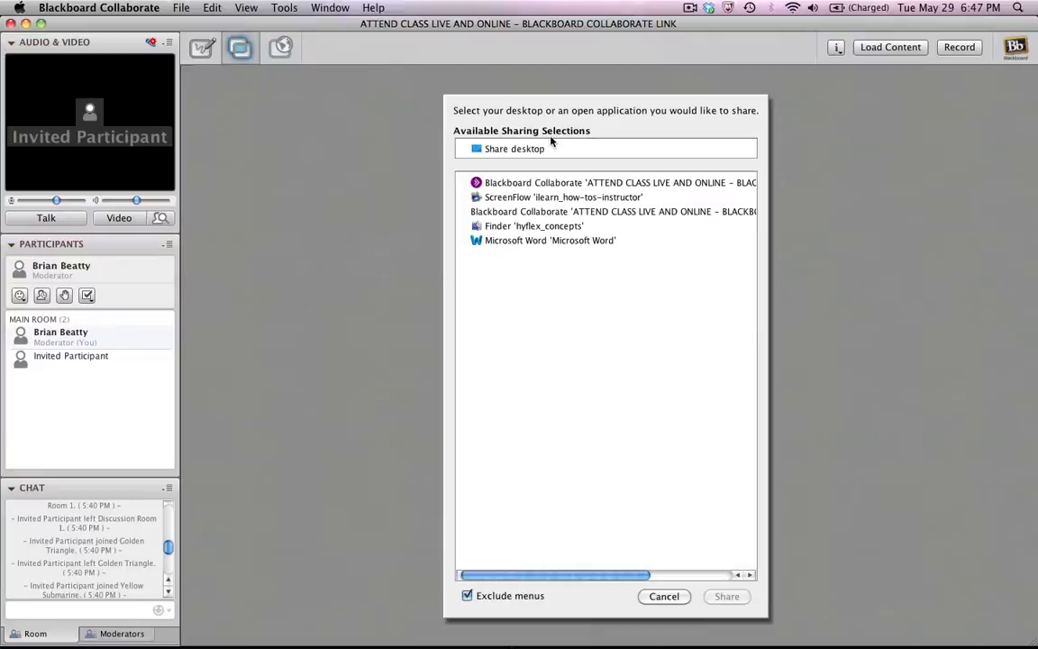
Choose Share desktop in the dialog and confirm with Share.
click(516, 148)
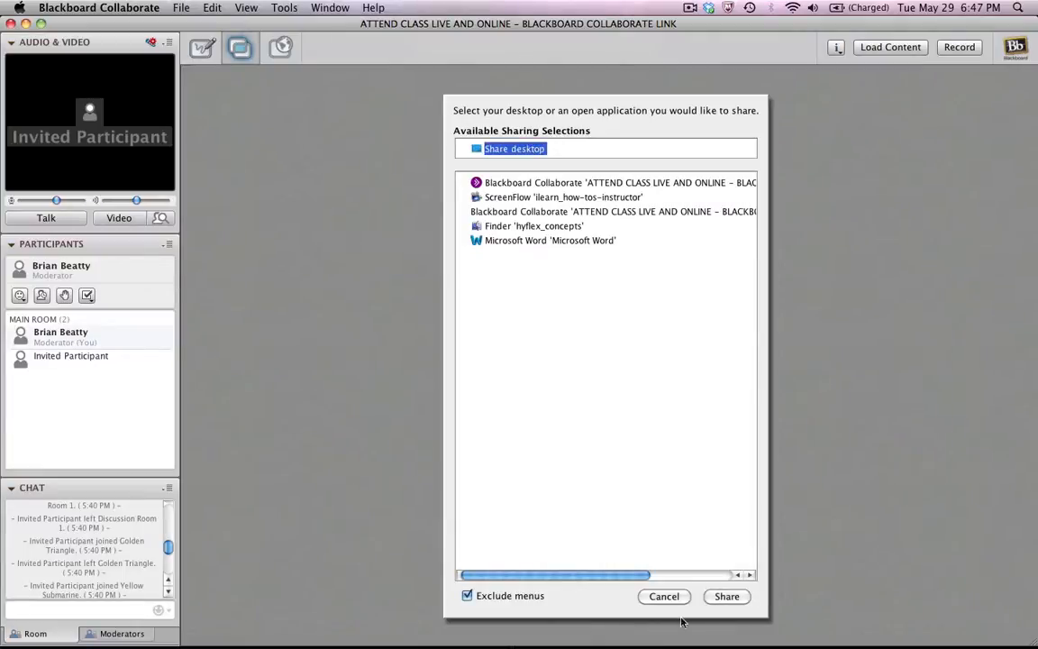
click(726, 595)
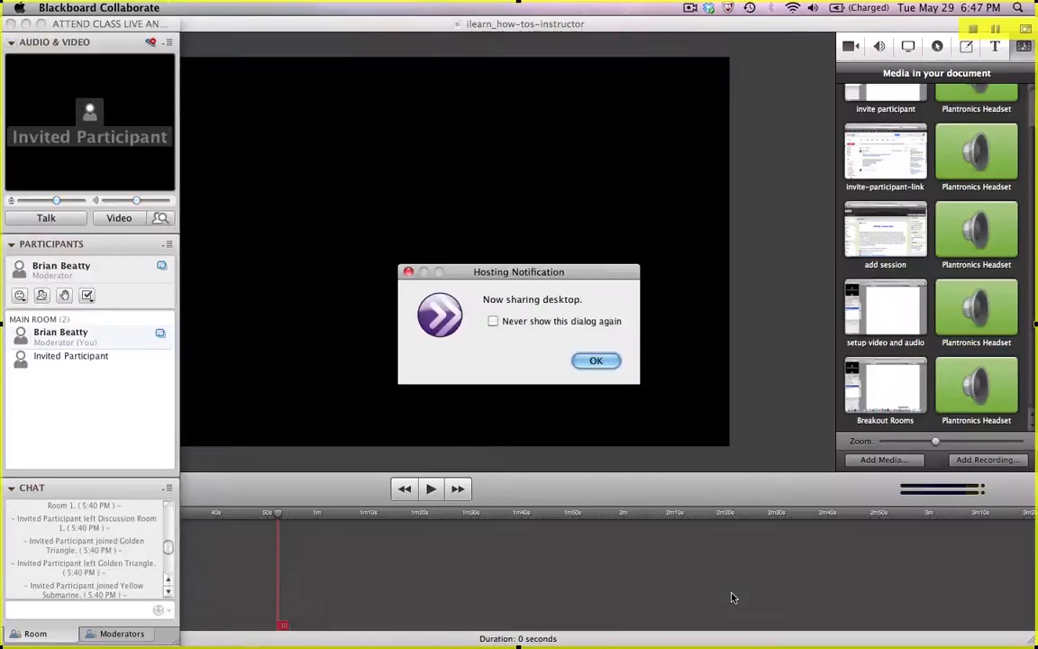
Dismiss the now-sharing notice and browse the wp folder in Finder within the shared region.
click(595, 360)
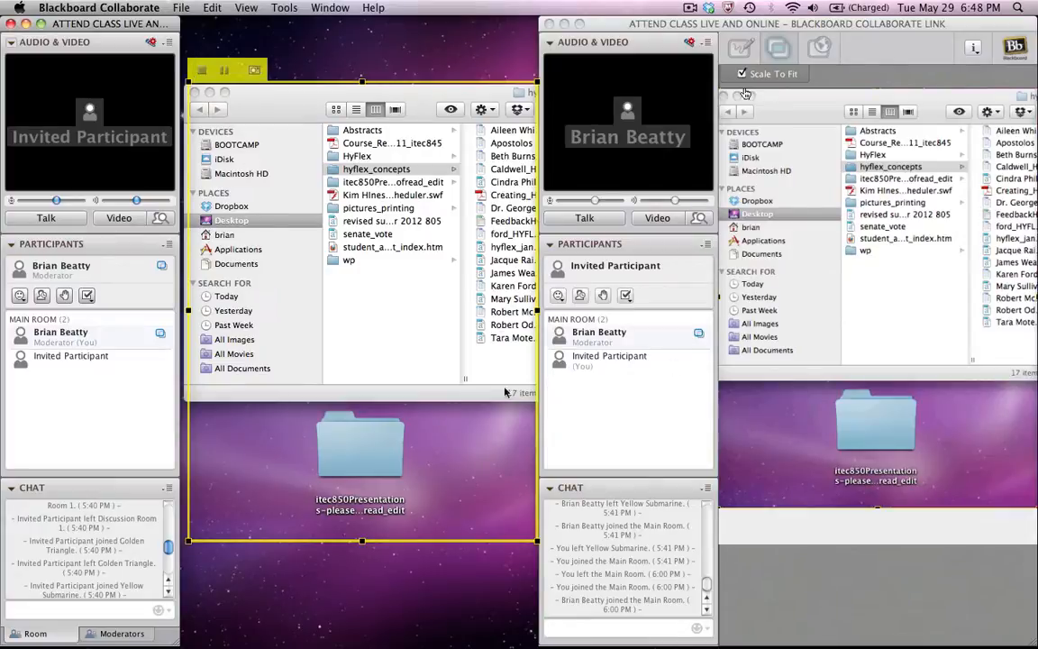
click(348, 259)
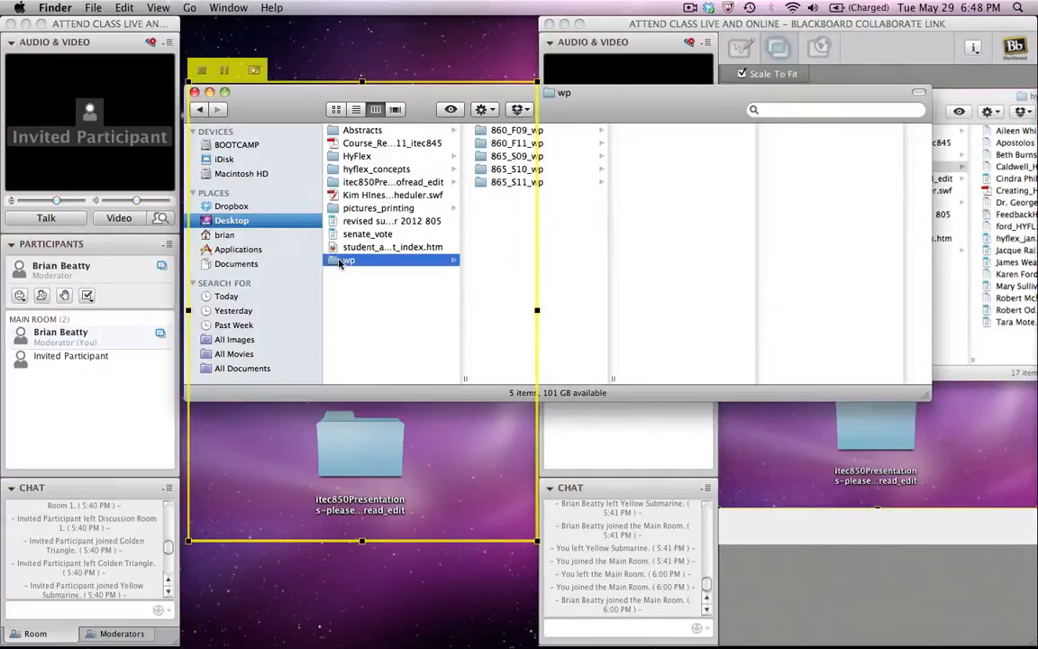